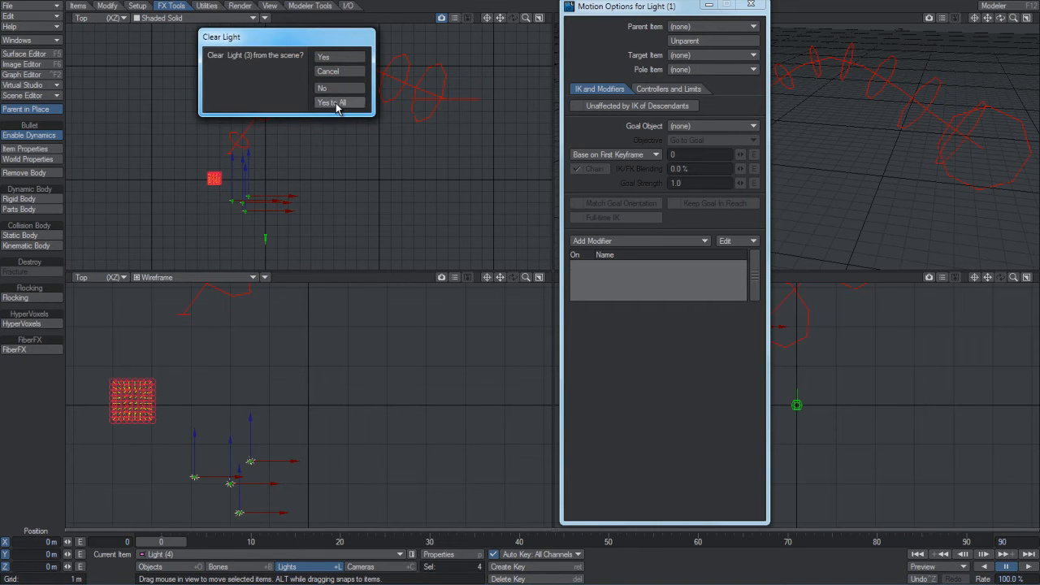
Clear all extra lights with Yes to All and close Motion Options.
click(332, 103)
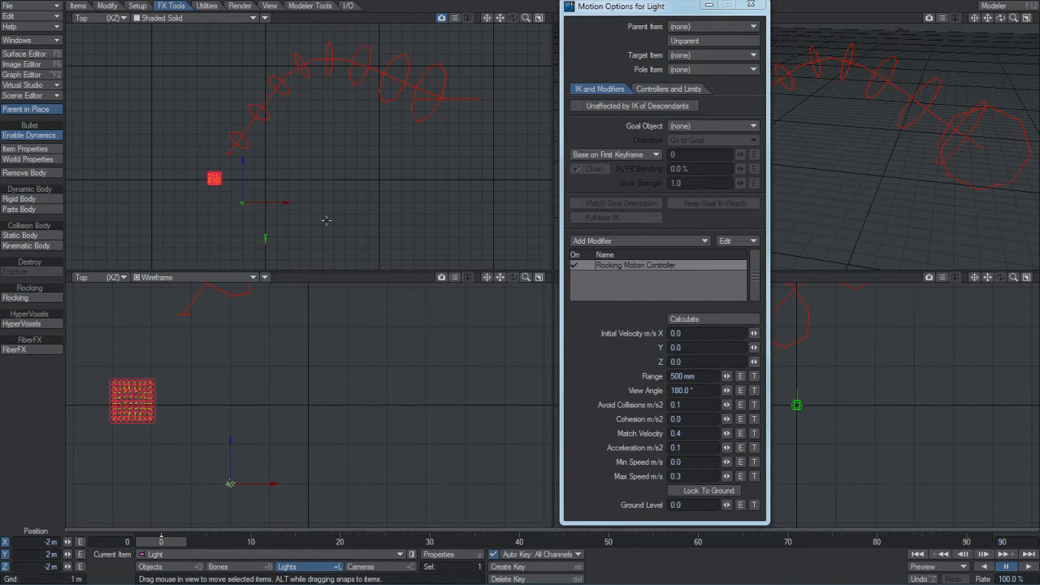
click(750, 5)
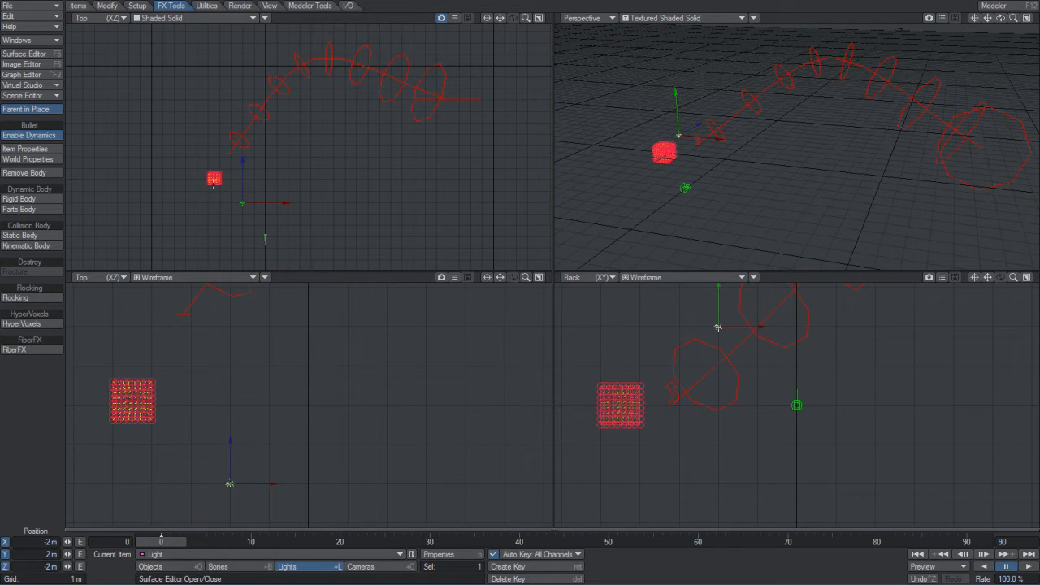
mouse_move(252, 207)
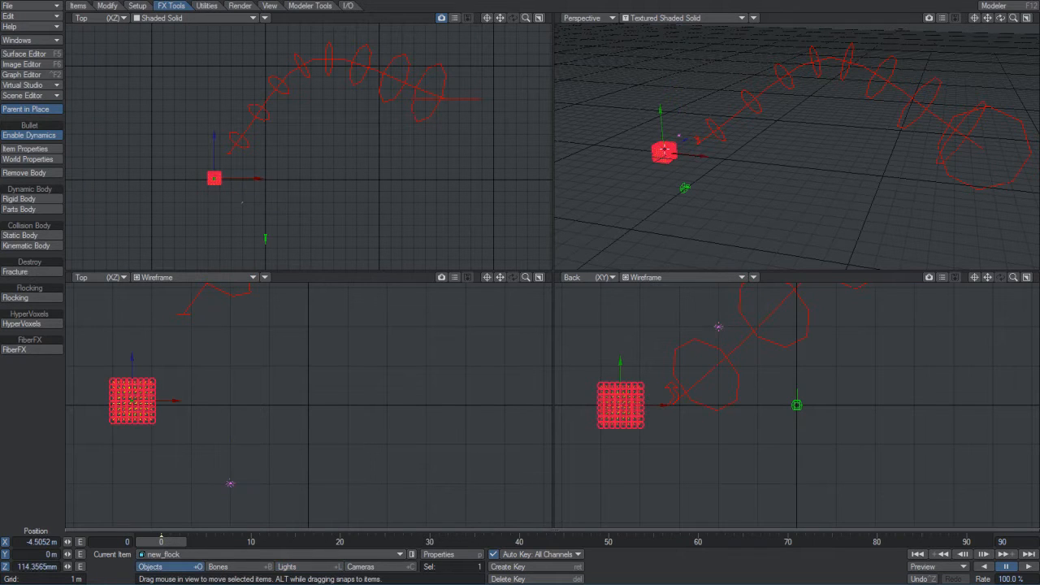
Open new_flock's Instancer tab and open its Instance Generator settings.
click(28, 149)
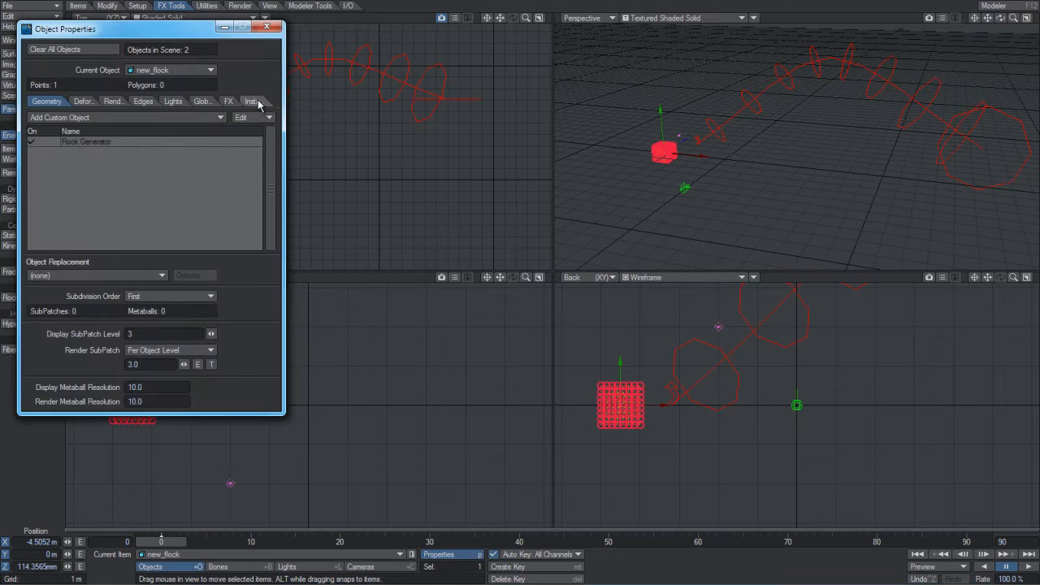
click(249, 101)
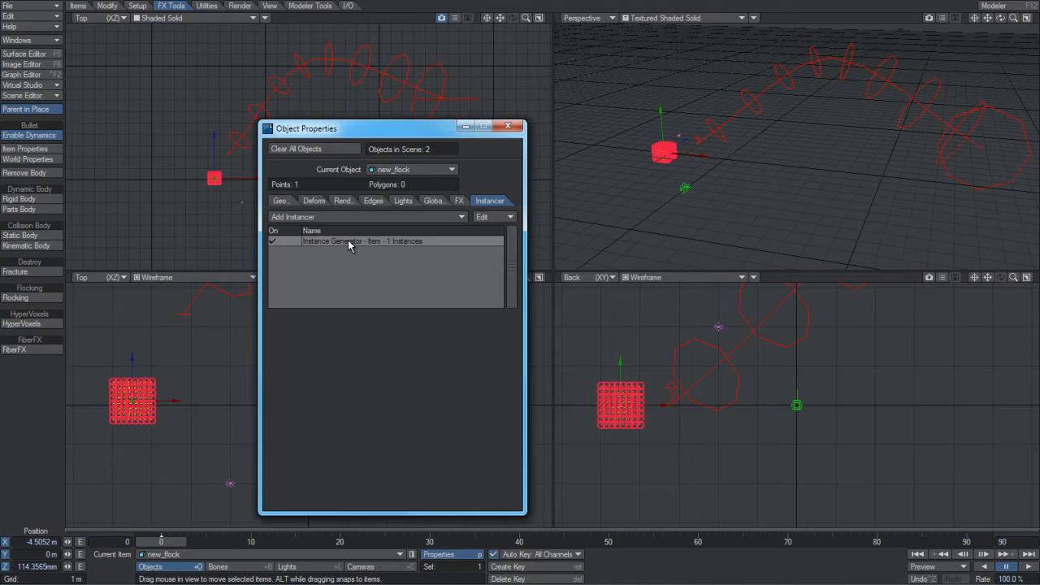
double_click(361, 240)
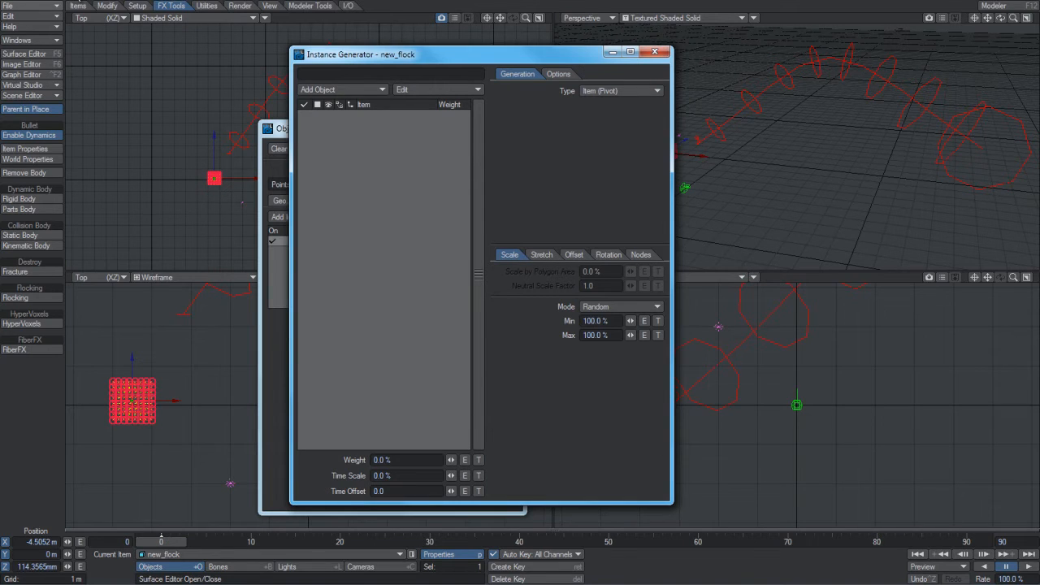
Load fish.lwo from the FlockVideo folder.
click(342, 89)
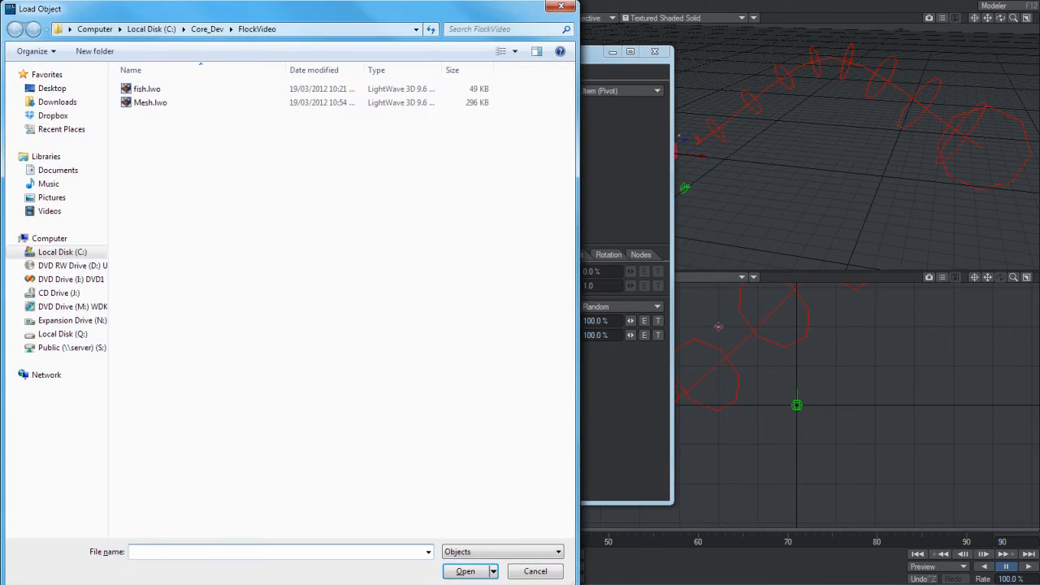
click(465, 572)
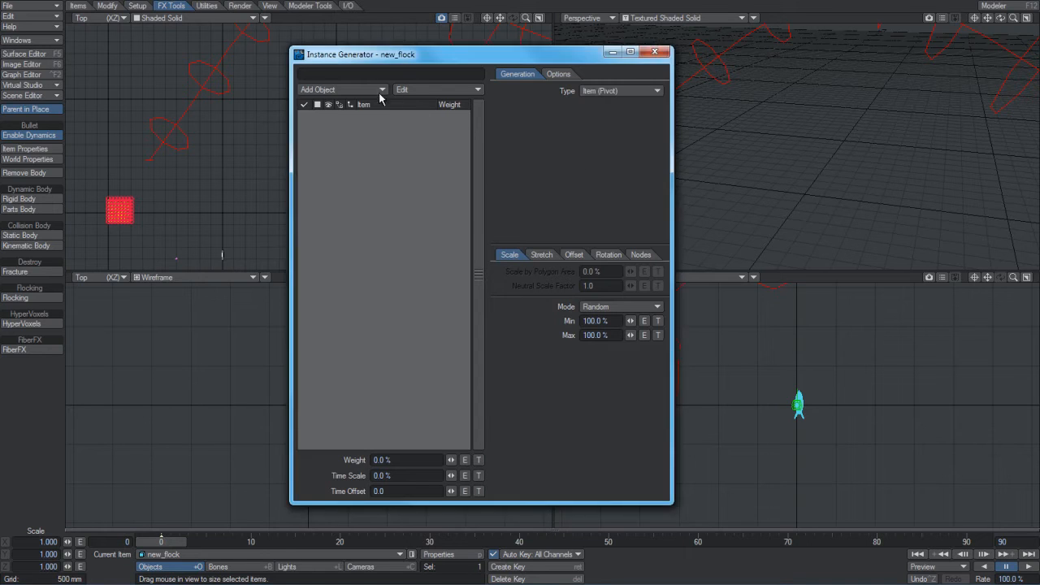
Add fish as the instance object at 100% weight, generating on Particles instead of Item (Pivot).
click(342, 88)
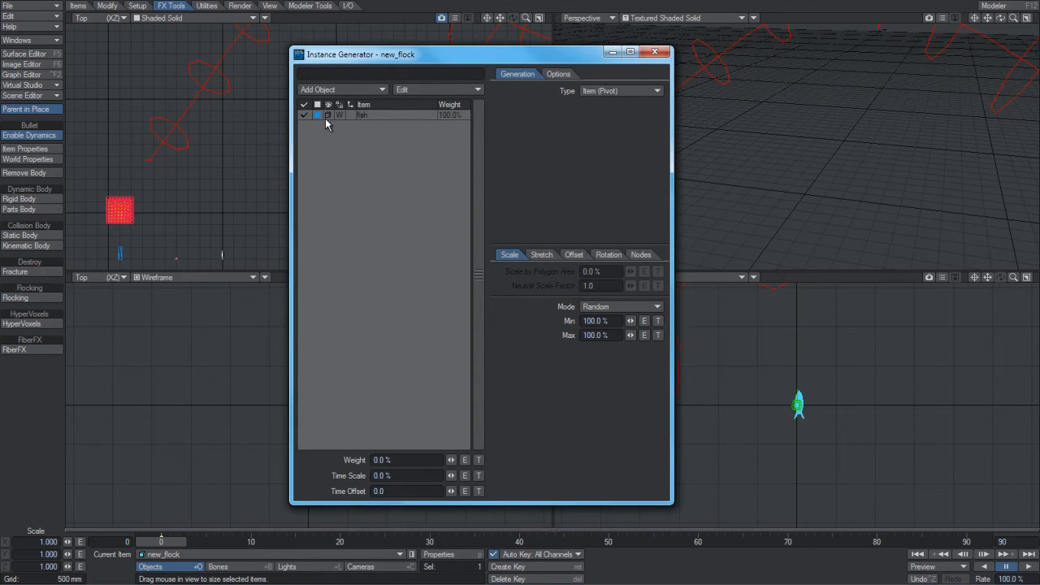
click(362, 114)
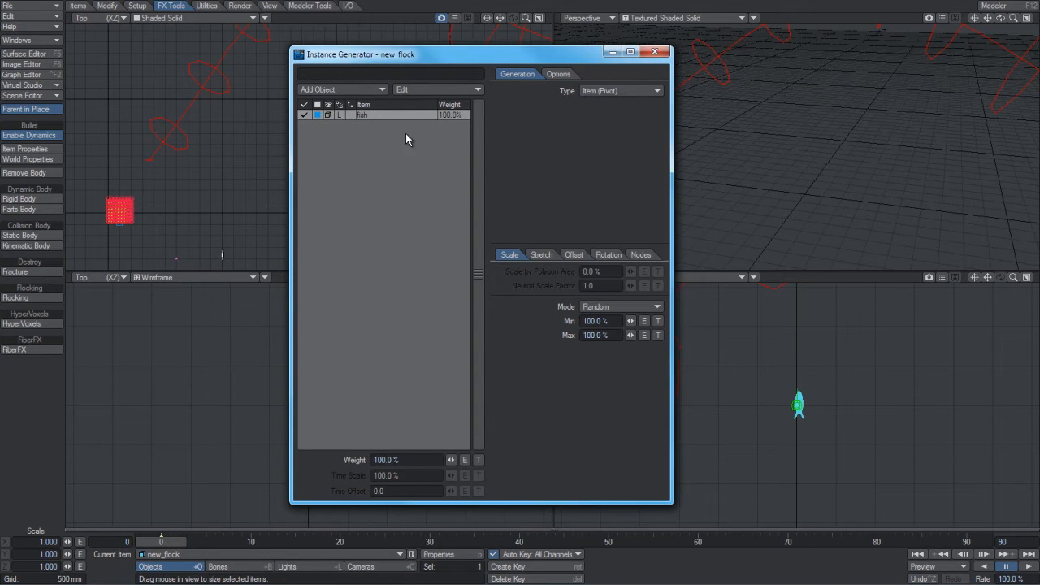
click(620, 90)
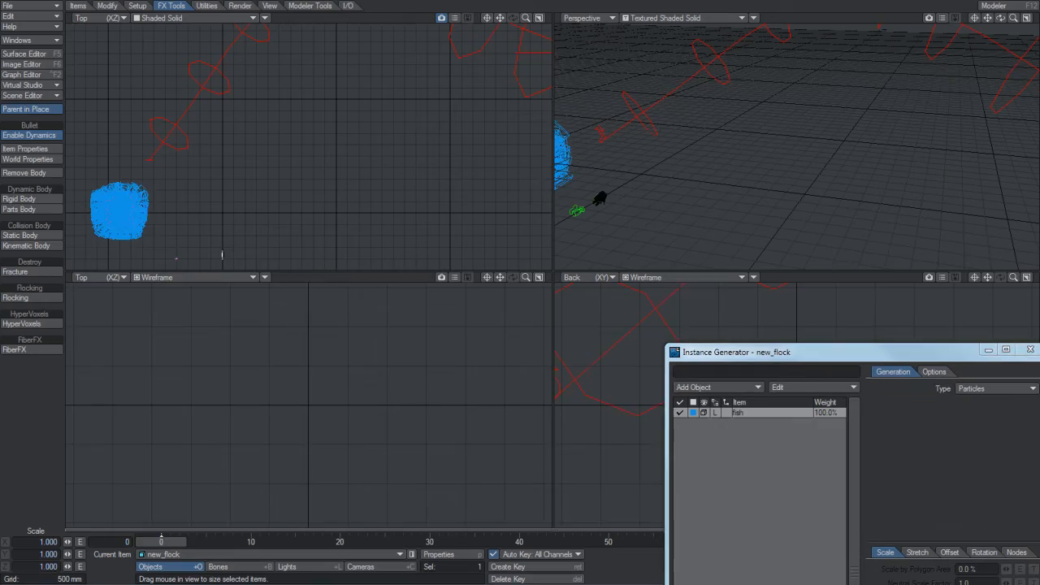
Scrub to frame 24 and display the fish instances as Shaded Solid.
drag(161, 542, 386, 542)
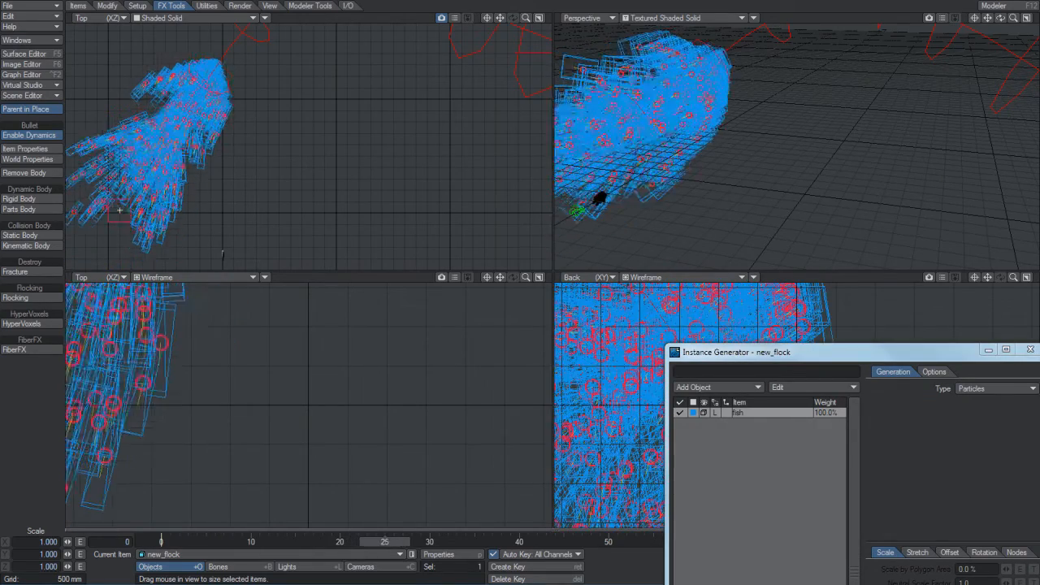
click(375, 541)
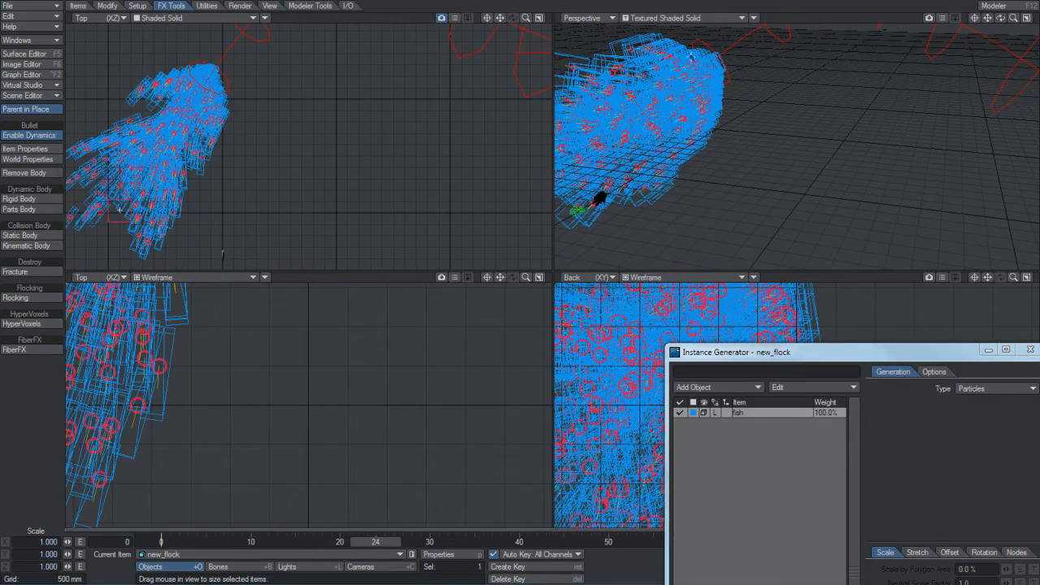
click(715, 387)
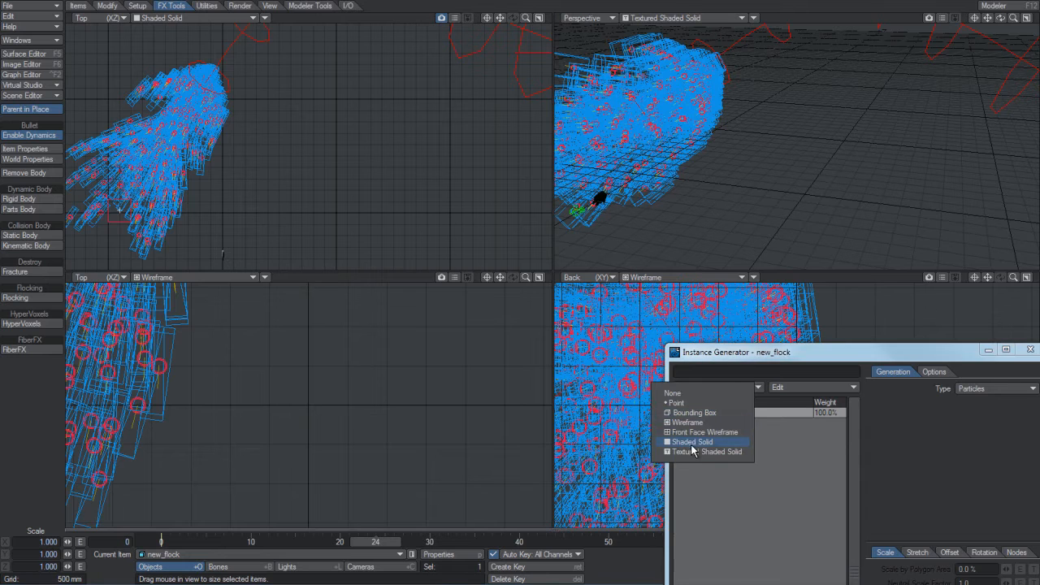
click(693, 441)
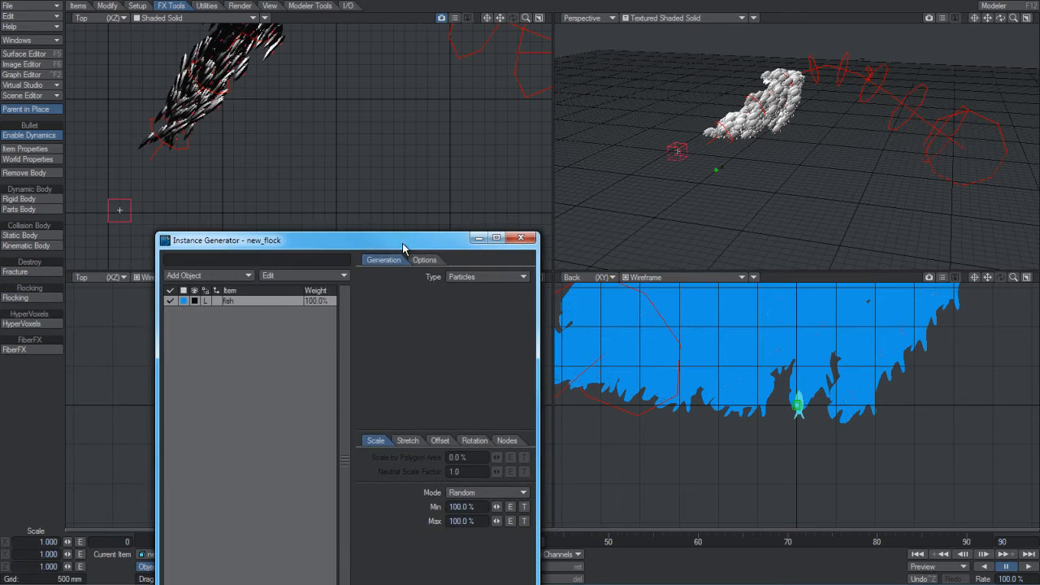
Disable the Instance Generator and add HyperVoxels 3.0 as a volumetric effect.
click(522, 237)
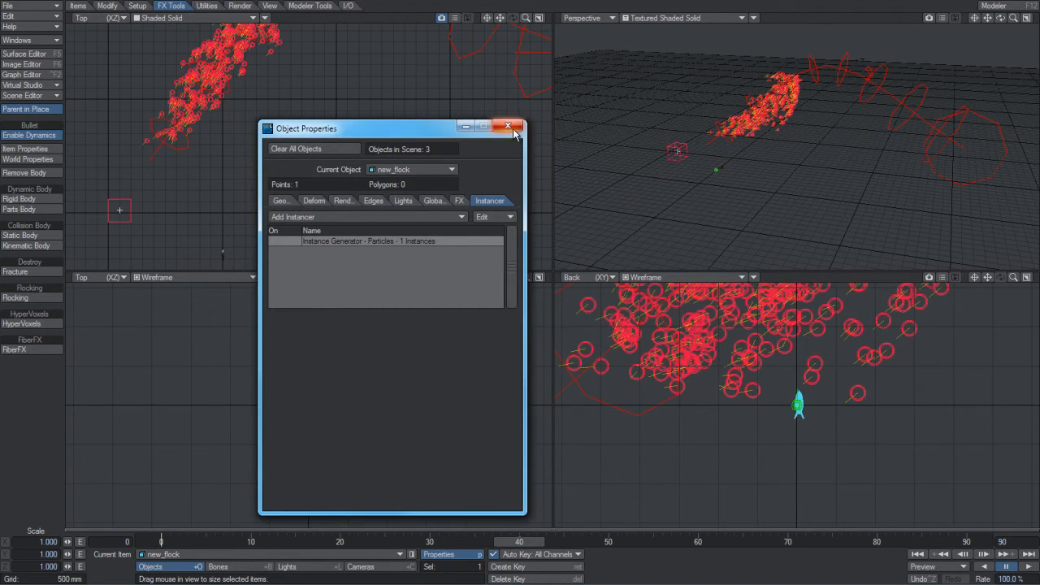
click(508, 126)
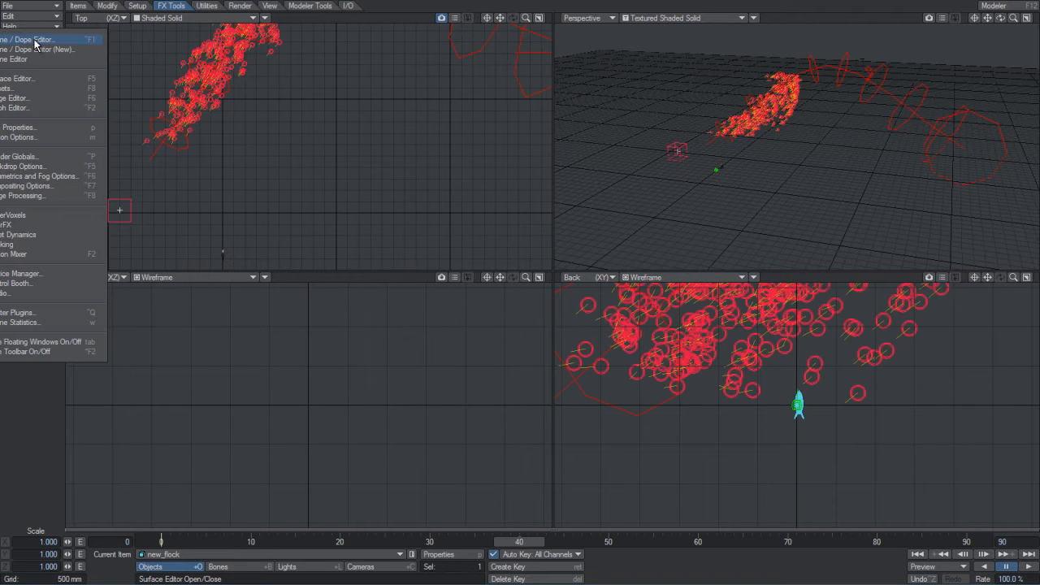
click(24, 166)
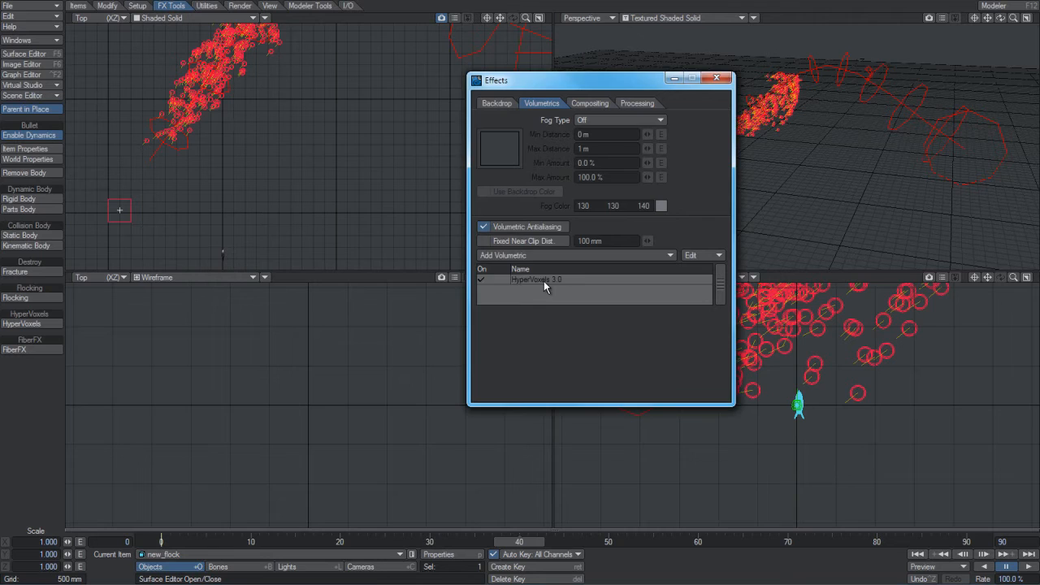
double_click(536, 279)
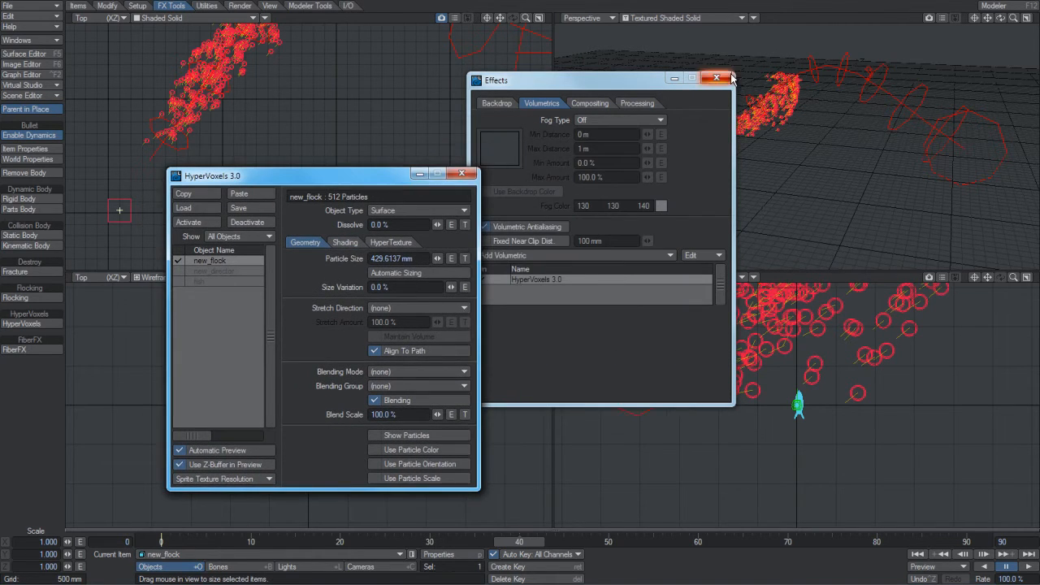
click(718, 77)
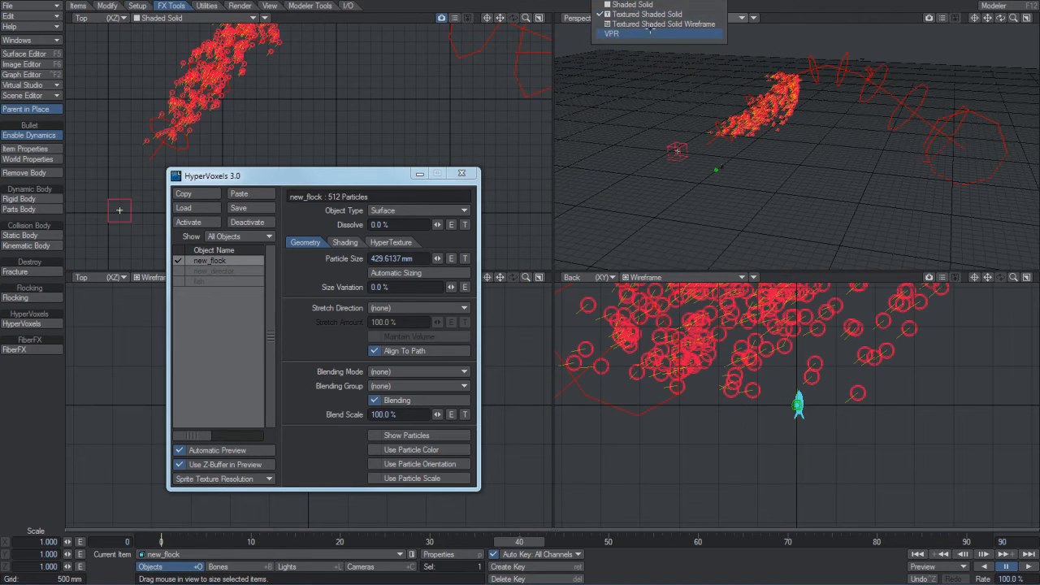
Set the Perspective viewport to VPR live render and move the HyperVoxels panel aside.
click(612, 33)
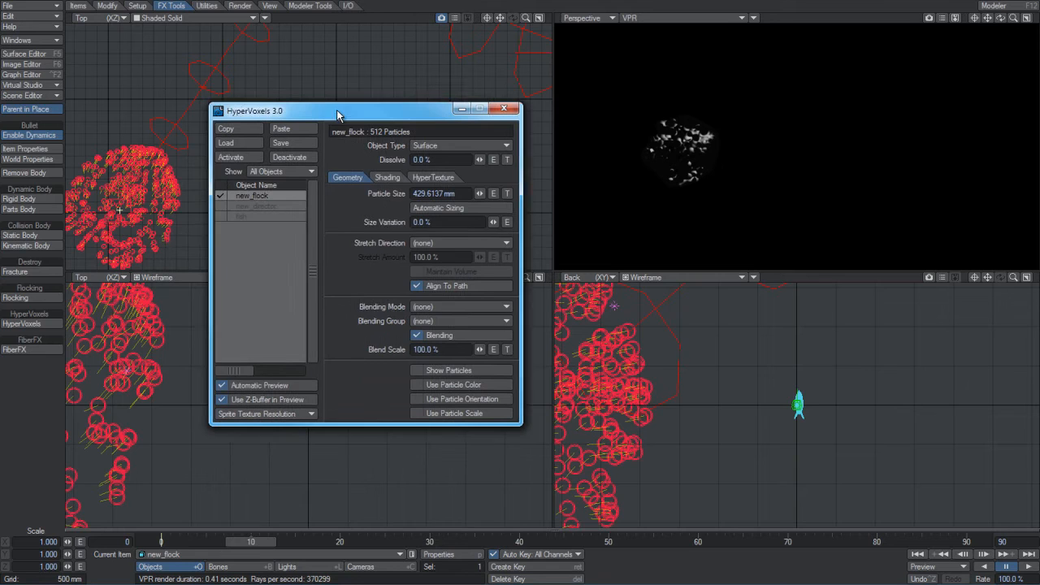
drag(338, 111, 337, 104)
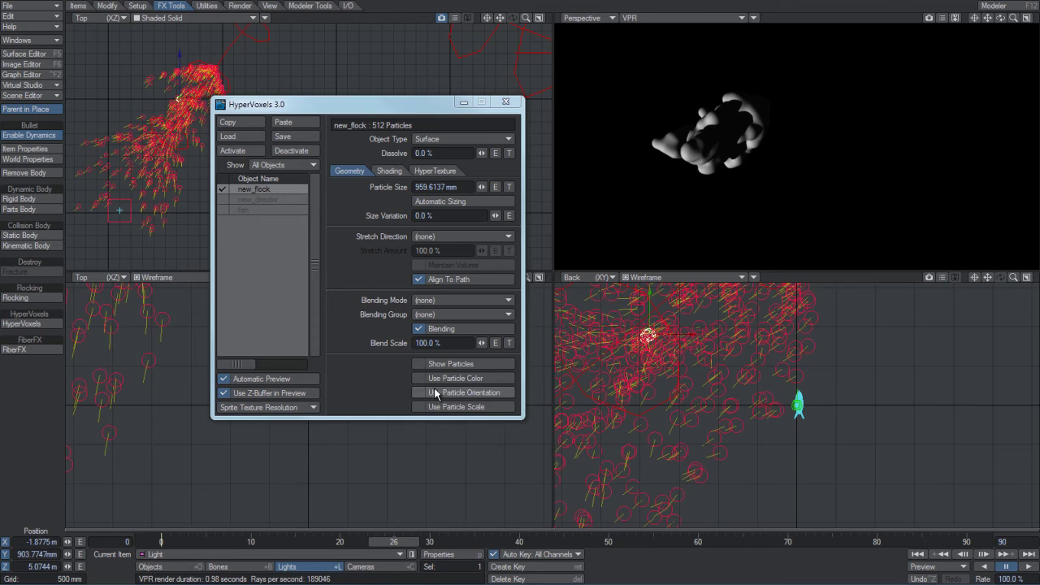
Raise the HyperVoxels Shading > Basic Diffuse to 105%.
click(389, 171)
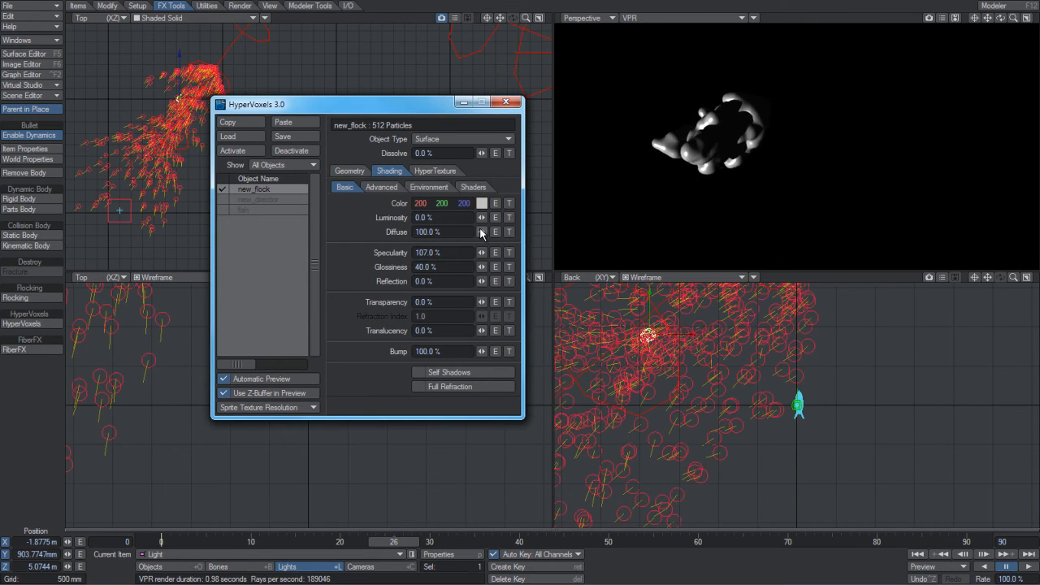
click(481, 232)
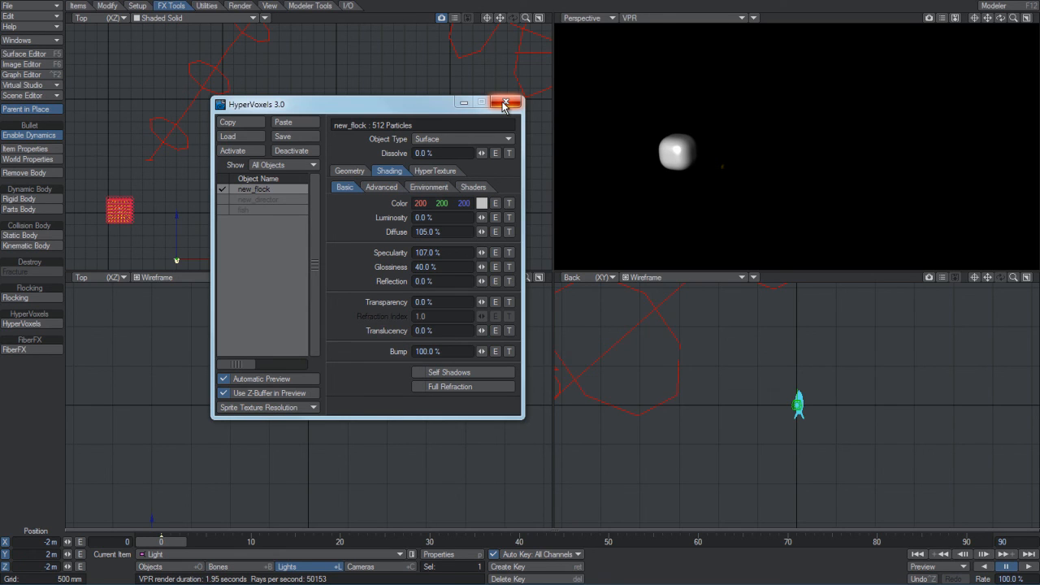
mouse_move(505, 103)
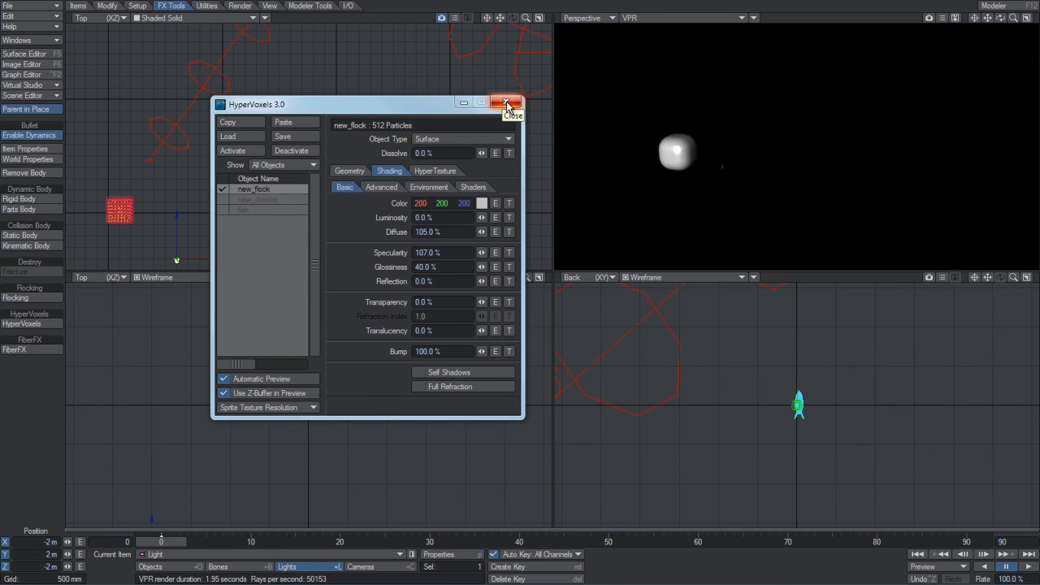